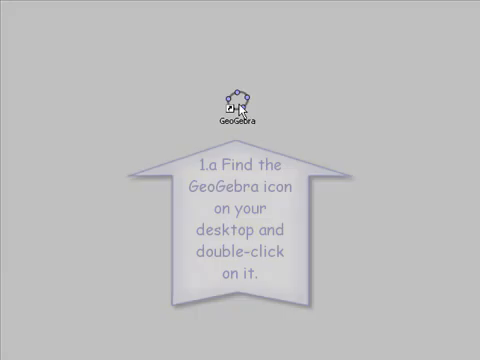
- Start GeoGebra from the desktop icon so its default empty window appears
double_click(236, 104)
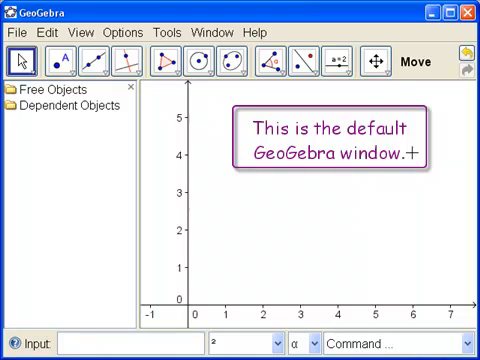
mouse_move(290, 252)
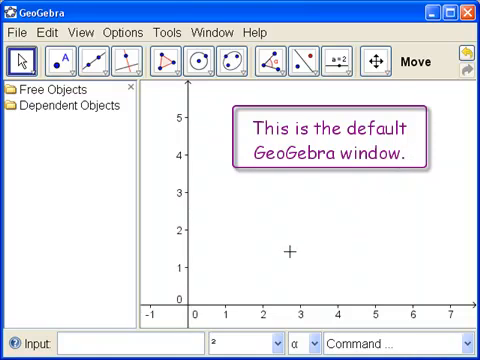
mouse_move(238, 268)
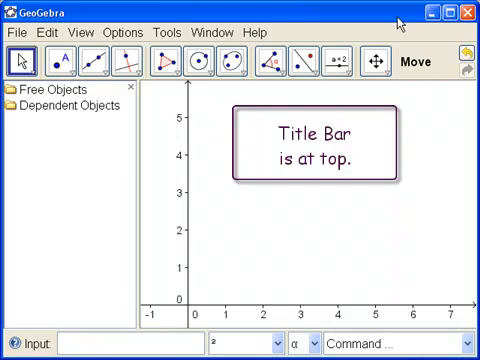
mouse_move(132, 16)
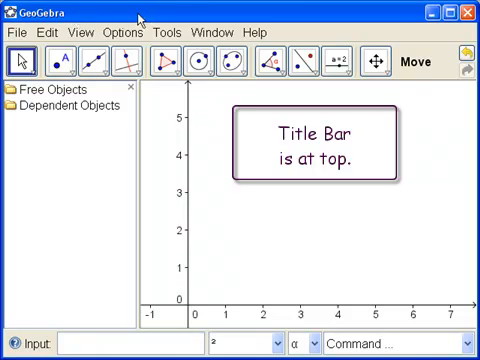
mouse_move(150, 12)
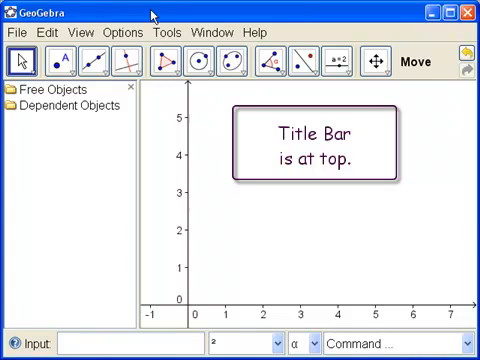
mouse_move(392, 18)
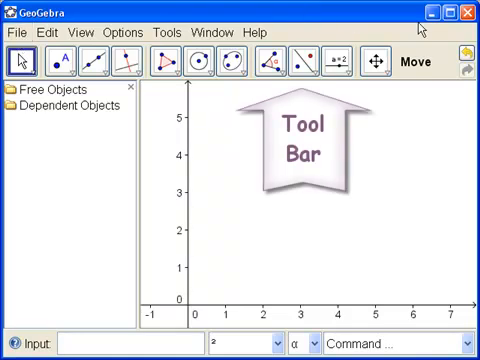
mouse_move(460, 56)
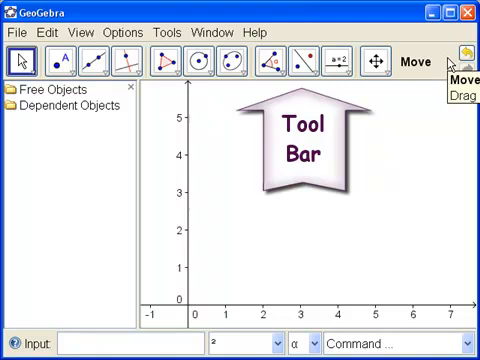
mouse_move(410, 80)
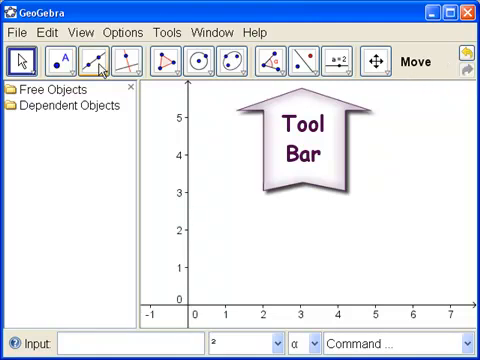
mouse_move(456, 76)
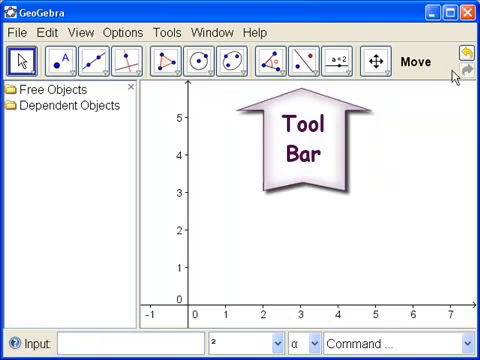
mouse_move(398, 80)
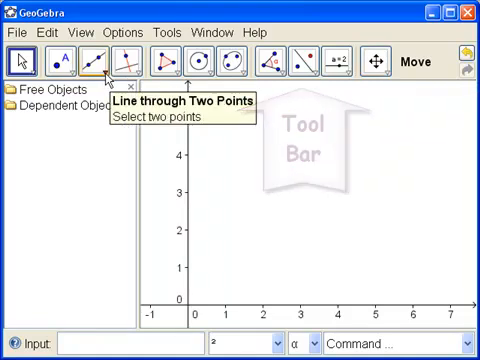
click(92, 60)
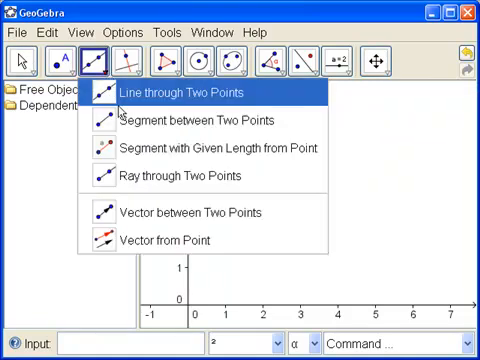
mouse_move(200, 120)
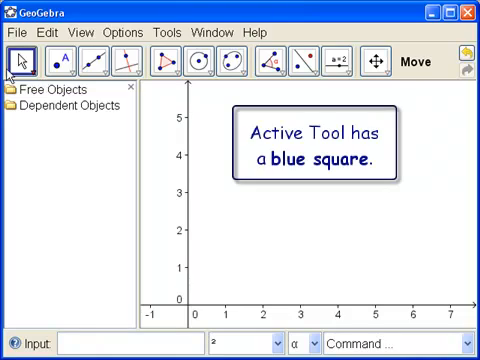
mouse_move(356, 90)
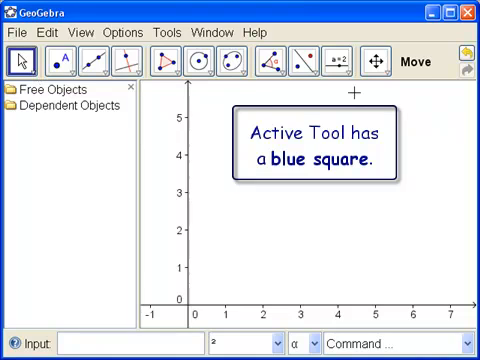
mouse_move(430, 80)
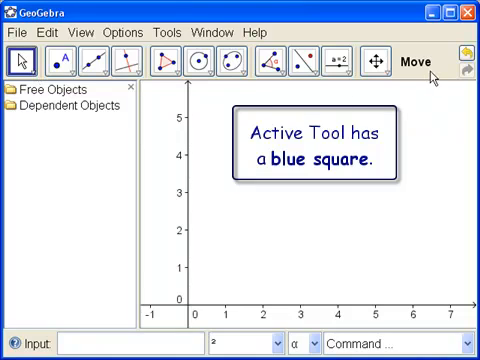
mouse_move(430, 62)
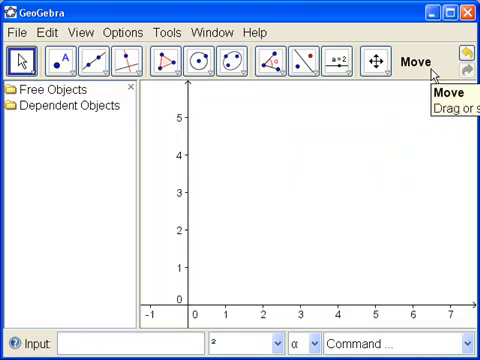
click(20, 60)
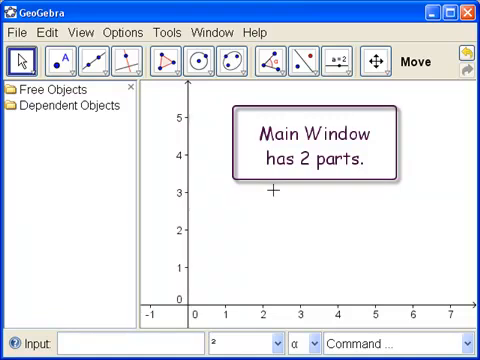
mouse_move(80, 196)
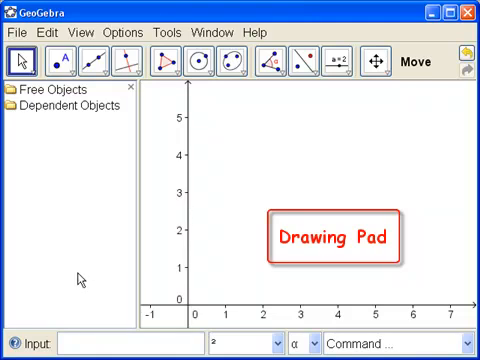
mouse_move(328, 244)
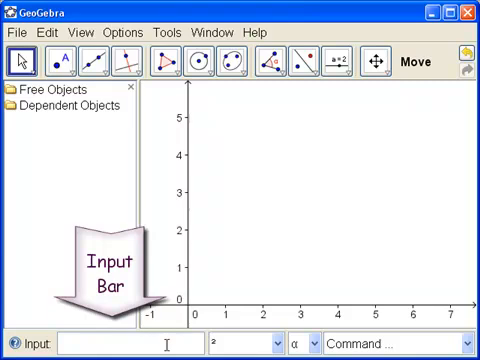
mouse_move(412, 84)
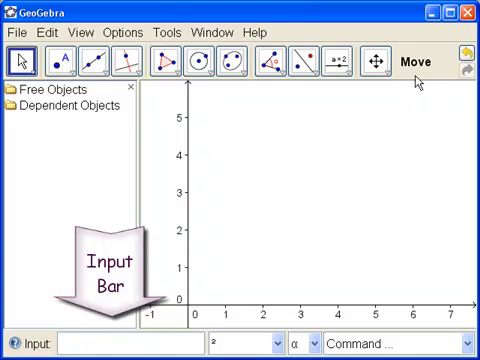
mouse_move(344, 194)
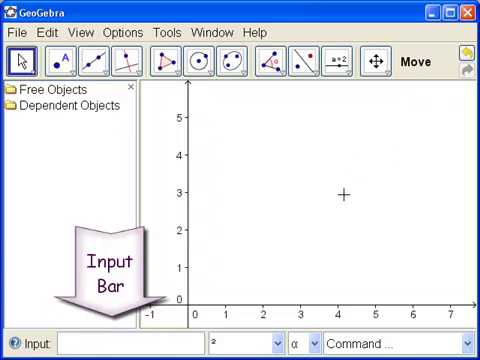
mouse_move(436, 156)
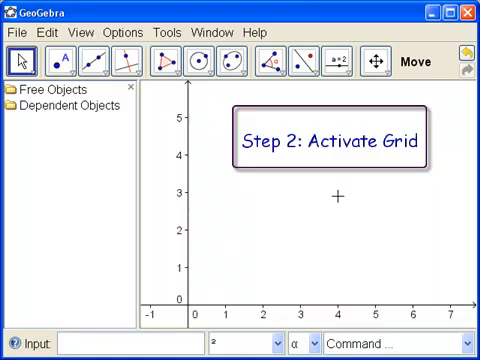
mouse_move(304, 240)
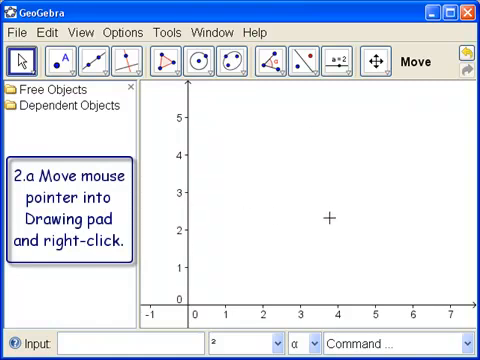
mouse_move(292, 248)
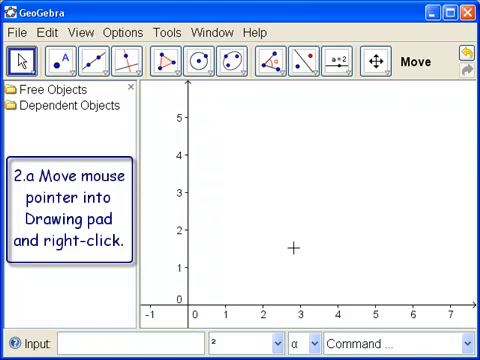
mouse_move(228, 104)
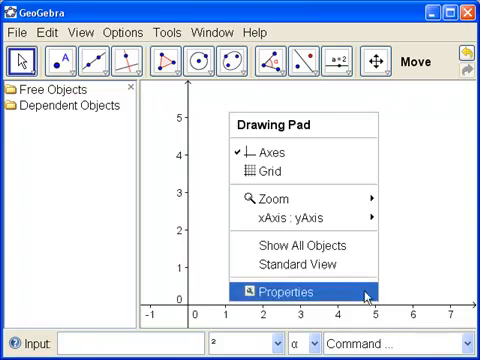
mouse_move(320, 128)
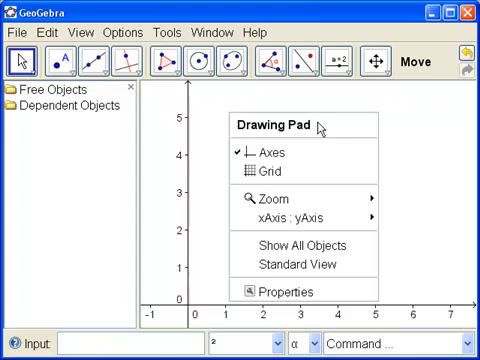
mouse_move(270, 152)
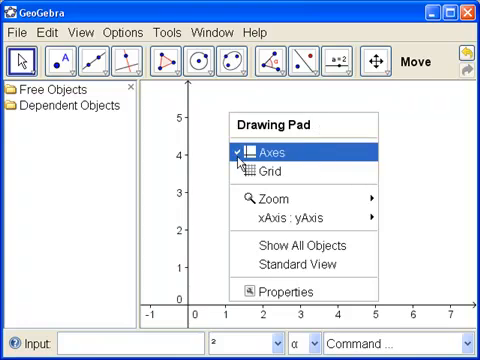
mouse_move(250, 192)
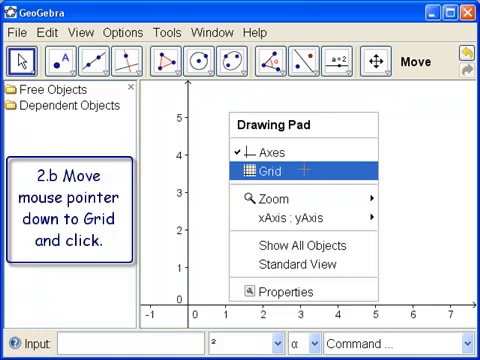
- Turn on the grid from the Drawing Pad context menu
click(276, 168)
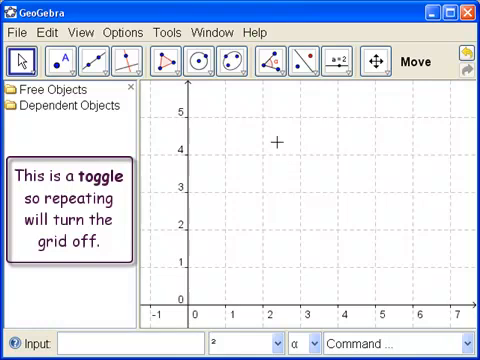
mouse_move(248, 108)
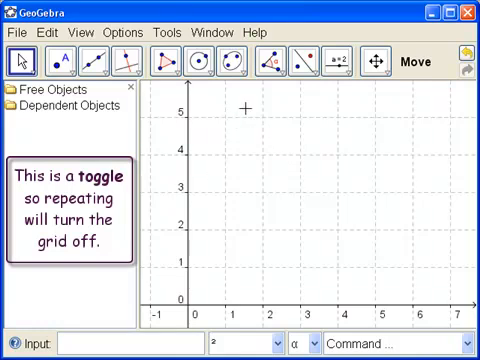
right_click(300, 200)
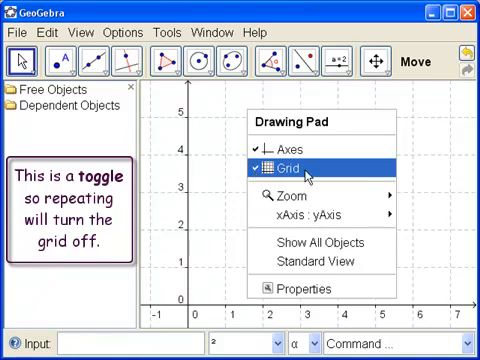
click(284, 170)
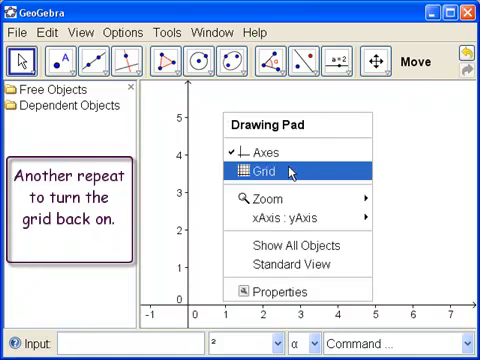
click(256, 170)
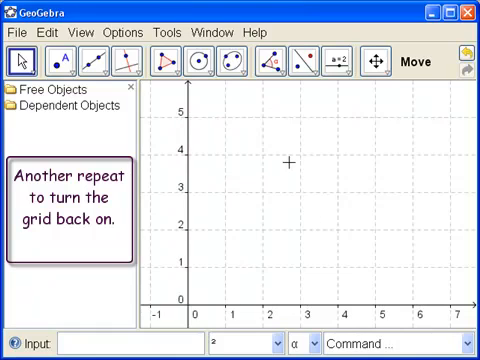
mouse_move(272, 198)
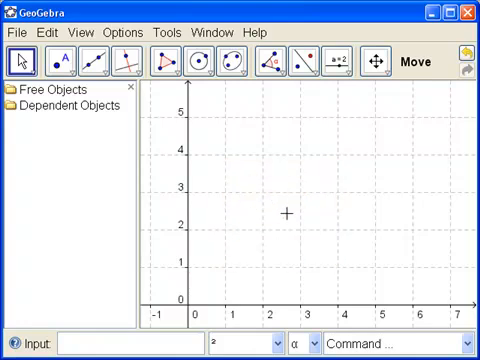
mouse_move(304, 310)
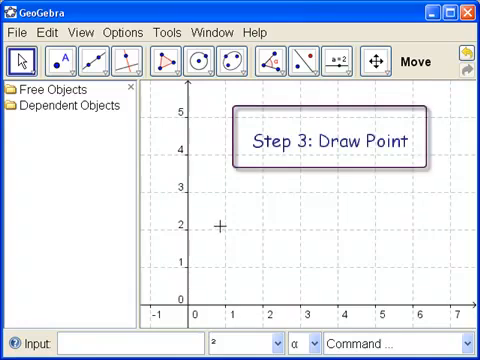
mouse_move(62, 148)
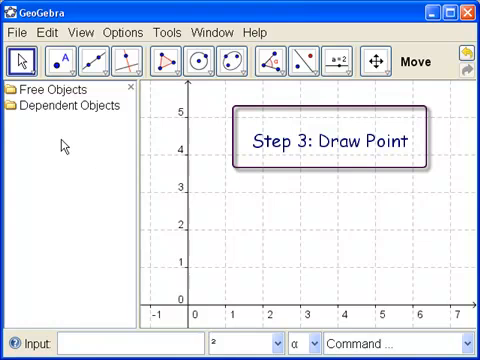
mouse_move(22, 62)
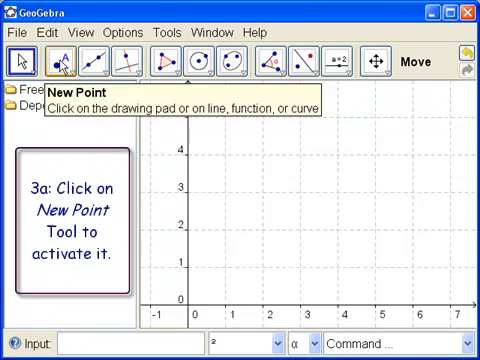
- Activate the New Point tool from the toolbar
click(64, 62)
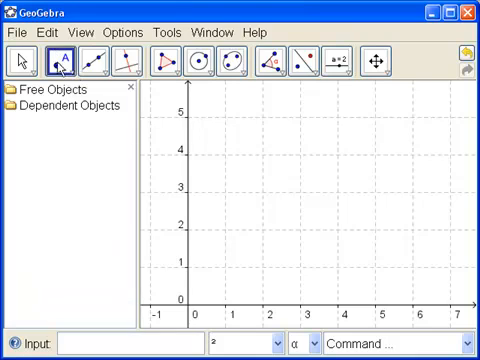
mouse_move(352, 228)
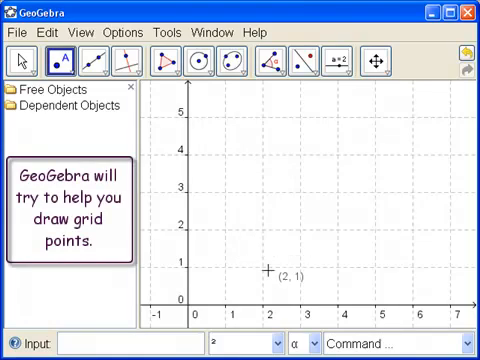
mouse_move(264, 272)
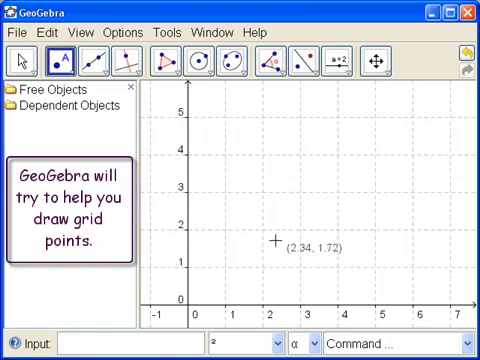
mouse_move(268, 234)
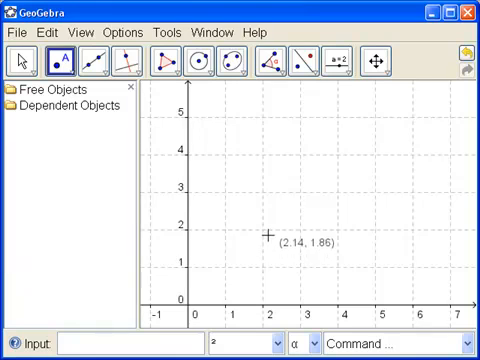
mouse_move(268, 234)
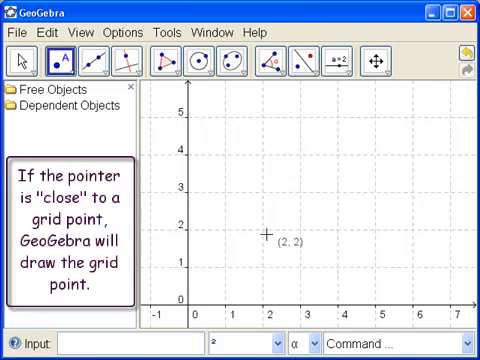
mouse_move(266, 232)
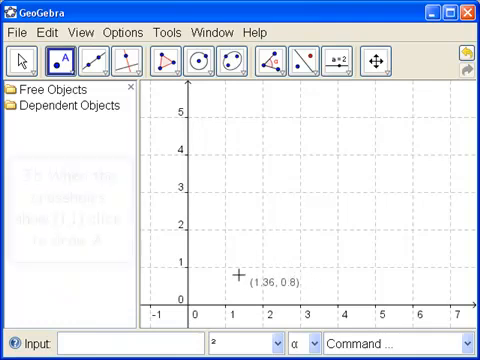
mouse_move(224, 272)
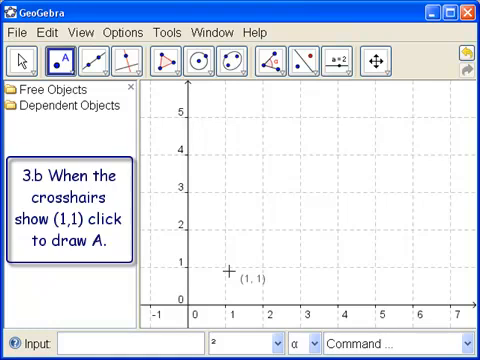
- Place free point A at grid point (1, 1)
click(226, 272)
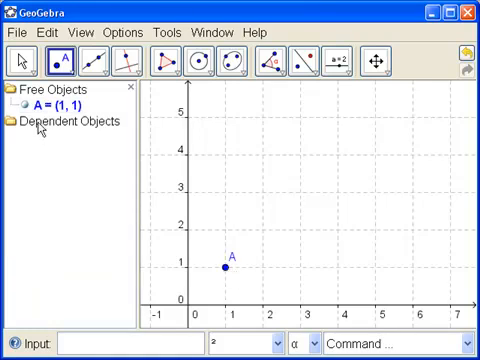
mouse_move(228, 280)
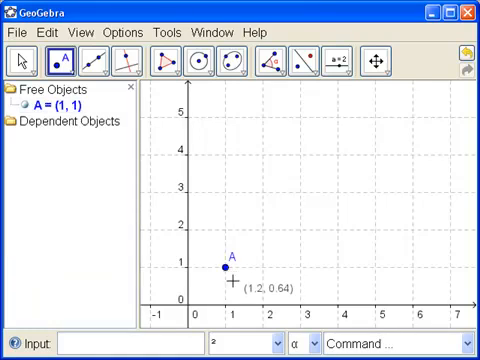
mouse_move(232, 280)
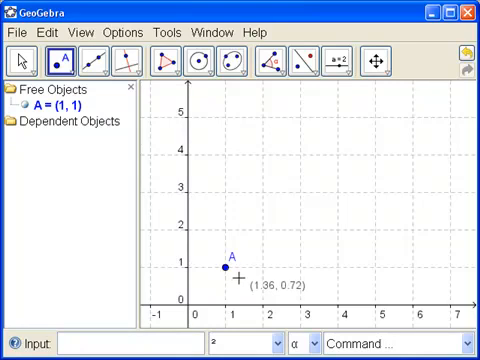
mouse_move(244, 276)
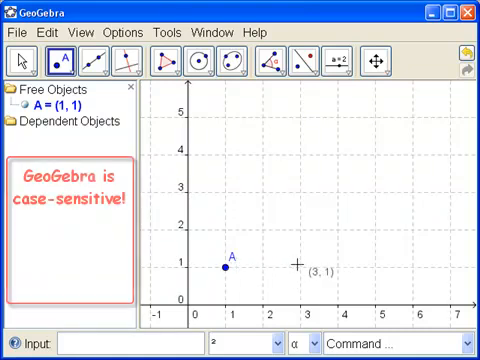
mouse_move(266, 256)
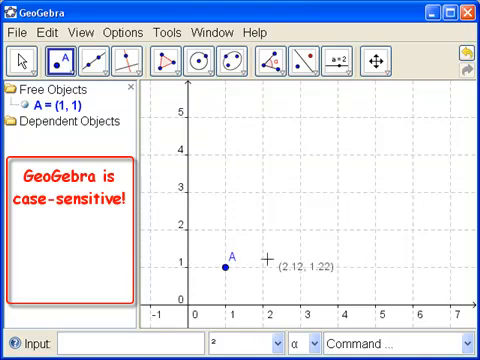
mouse_move(238, 276)
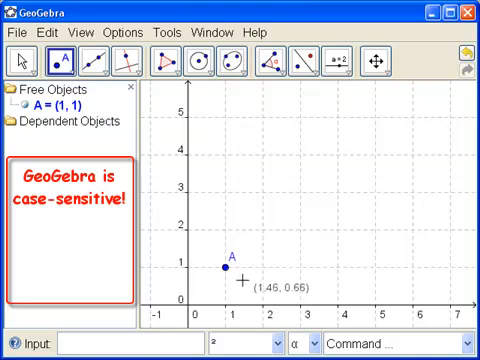
mouse_move(228, 278)
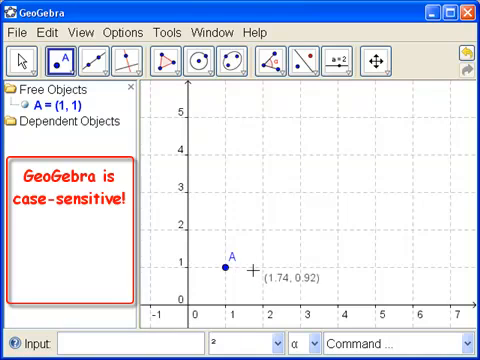
mouse_move(244, 278)
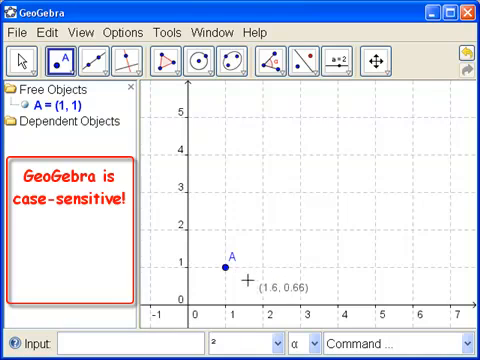
mouse_move(242, 278)
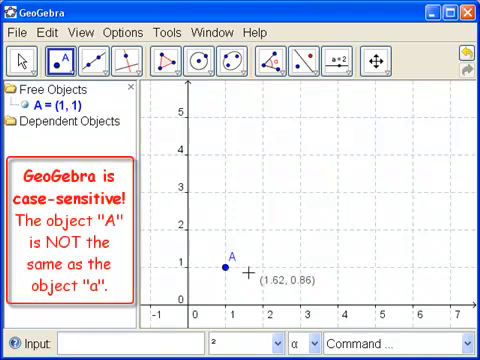
mouse_move(246, 276)
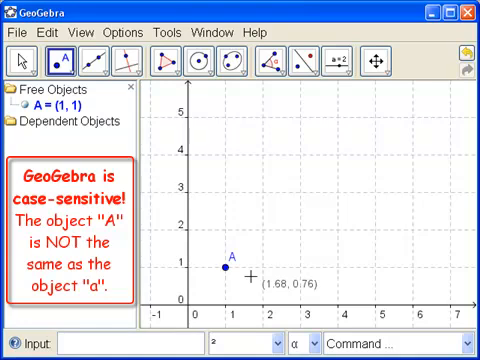
mouse_move(236, 262)
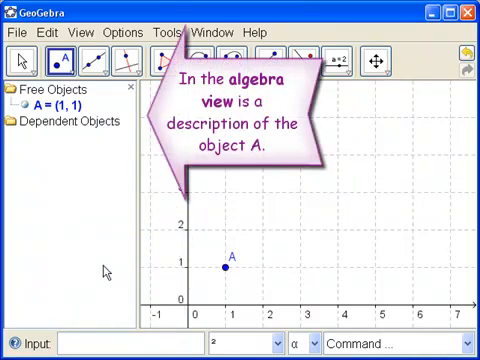
mouse_move(88, 110)
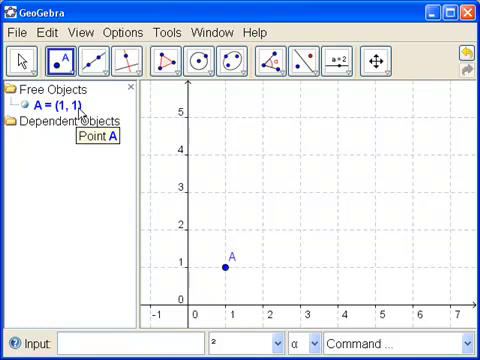
mouse_move(90, 104)
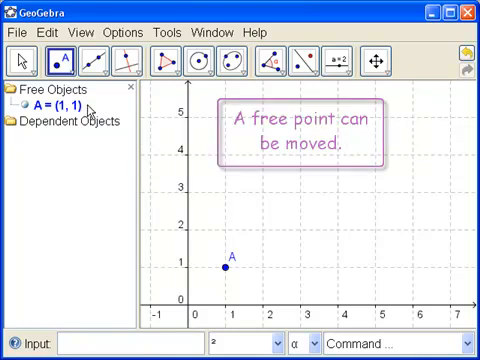
- Activate the Move tool, leaving point A at (1, 1)
click(24, 62)
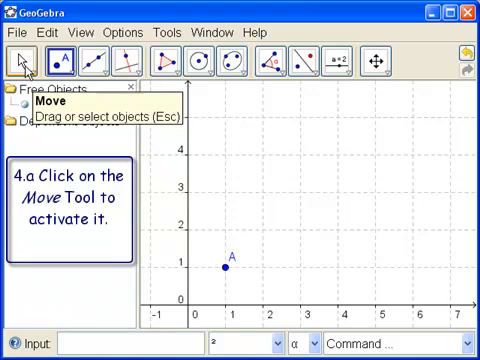
click(22, 60)
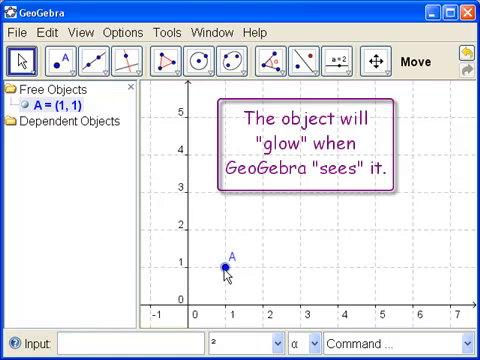
mouse_move(222, 278)
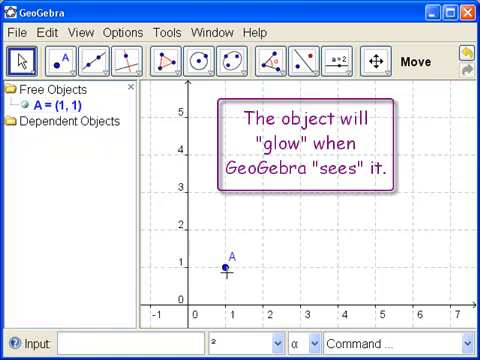
mouse_move(220, 268)
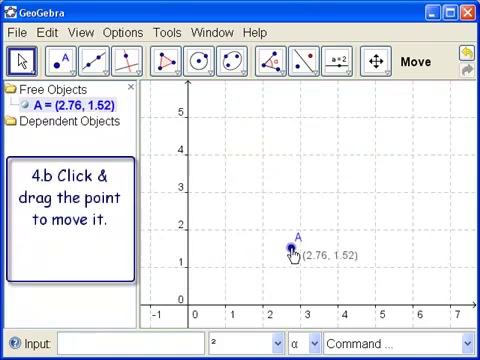
- Drag point A around the pad and leave it at (3, 1)
drag(288, 252, 278, 220)
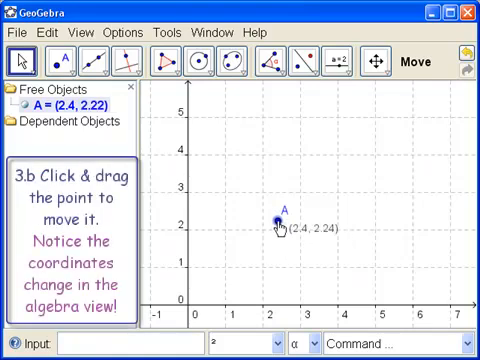
drag(278, 220, 276, 204)
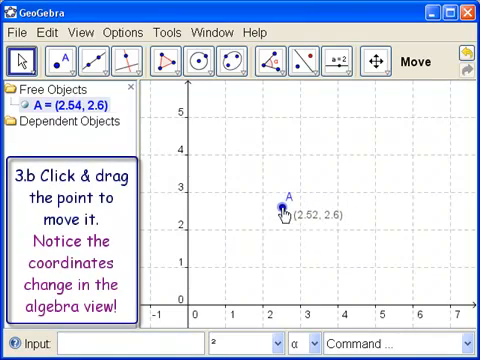
drag(284, 210, 248, 208)
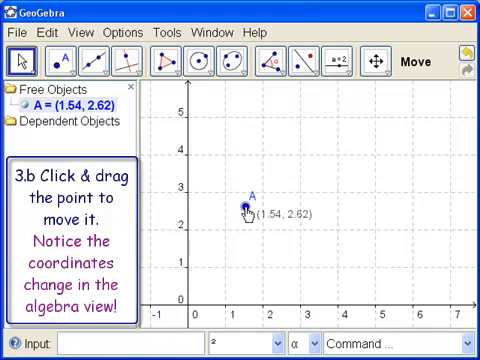
drag(250, 206, 248, 218)
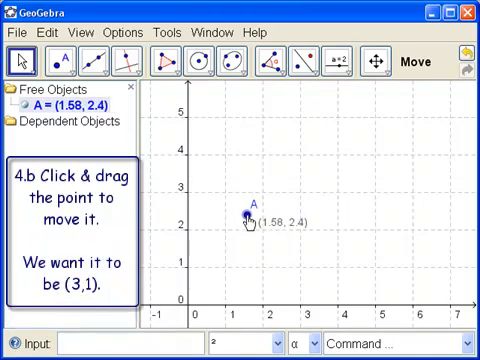
drag(246, 216, 282, 264)
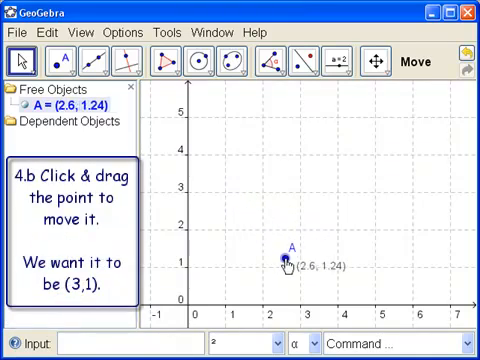
drag(284, 262, 288, 268)
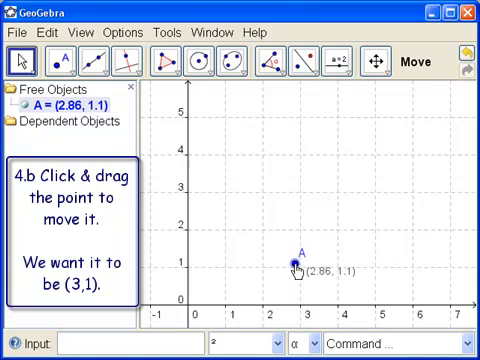
drag(300, 268, 304, 270)
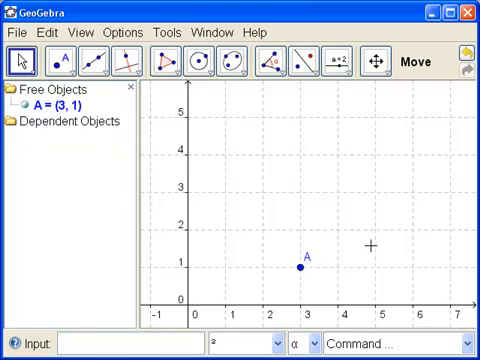
mouse_move(356, 232)
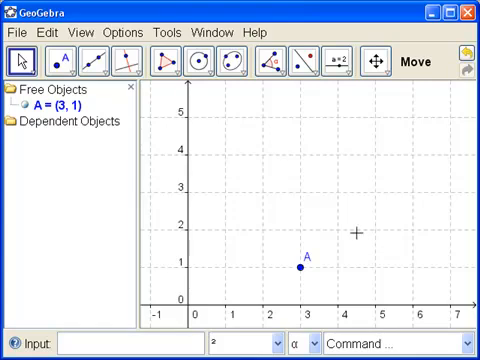
drag(304, 268, 268, 160)
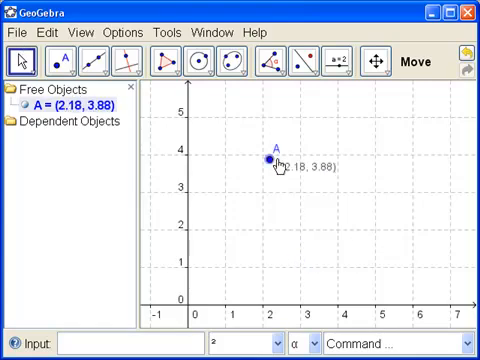
drag(268, 160, 304, 270)
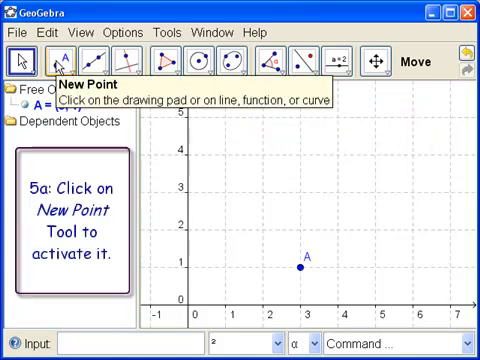
- With the New Point tool, place free point B at (1, 2)
click(62, 60)
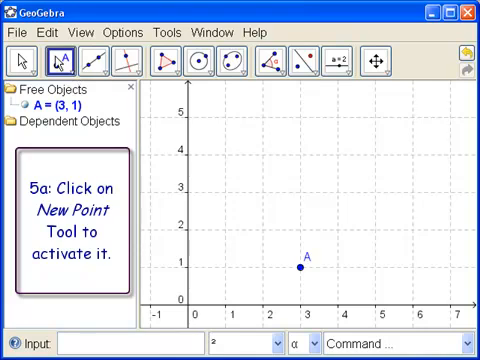
click(60, 62)
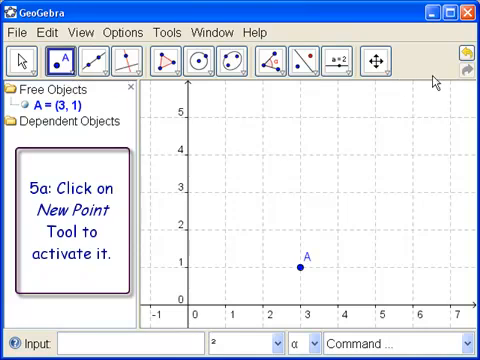
mouse_move(416, 86)
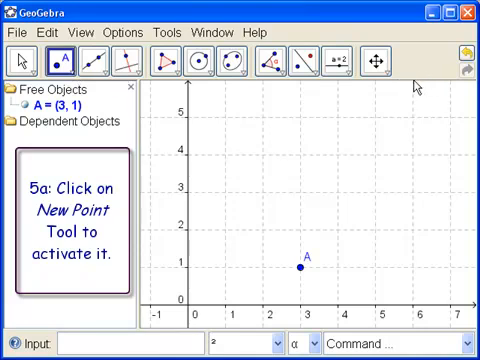
mouse_move(316, 188)
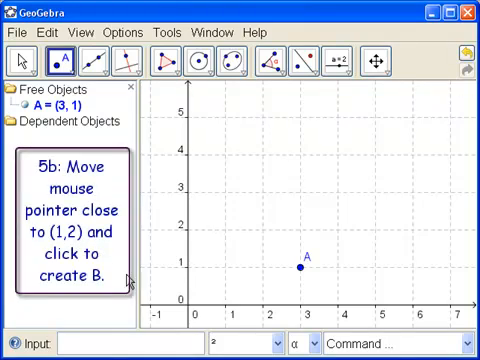
mouse_move(222, 274)
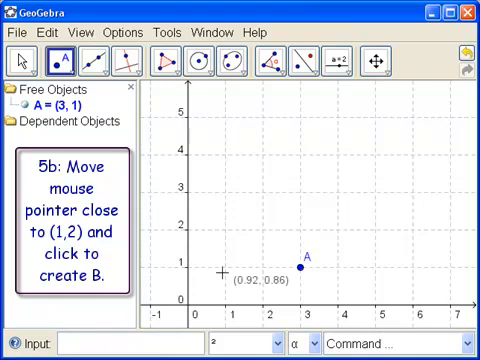
mouse_move(224, 198)
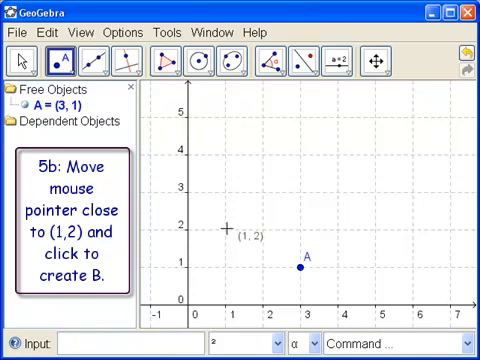
click(228, 224)
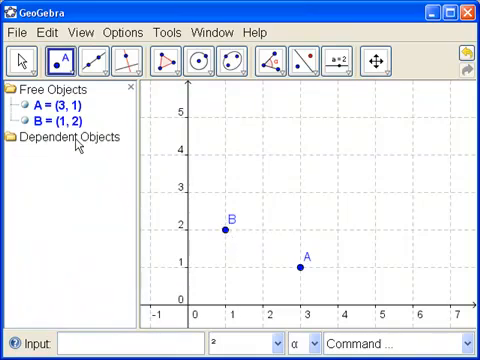
mouse_move(228, 236)
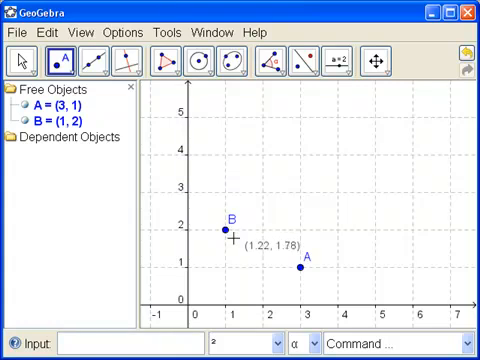
mouse_move(278, 272)
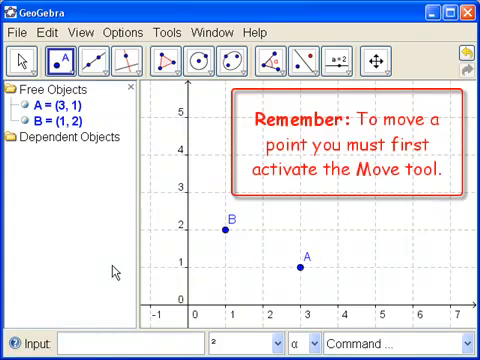
- Switch to the Move tool and nudge point B, keeping it at (1, 2)
click(20, 62)
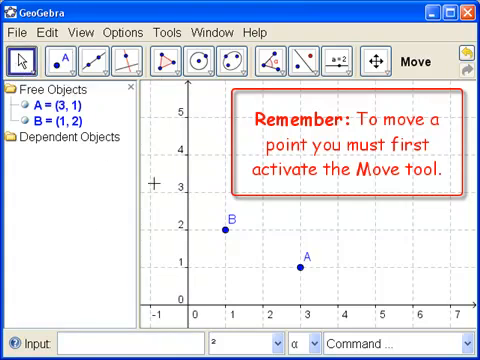
mouse_move(240, 224)
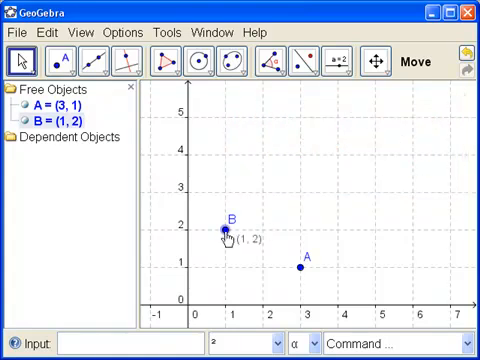
drag(228, 228, 226, 222)
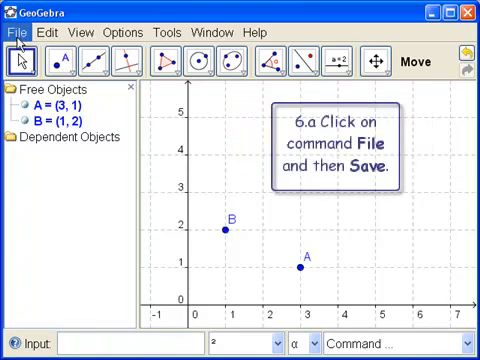
- Start saving the construction via File > Save
click(14, 32)
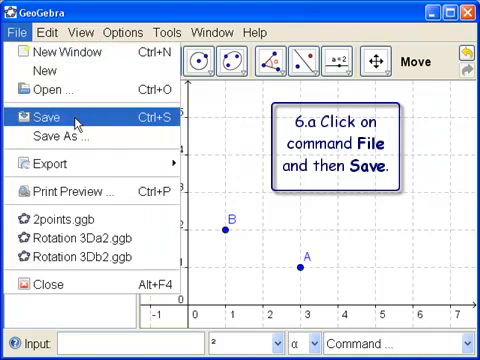
click(42, 114)
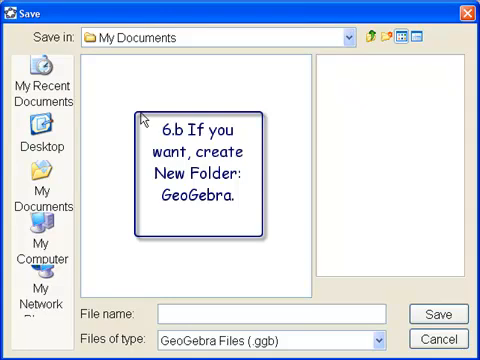
mouse_move(140, 114)
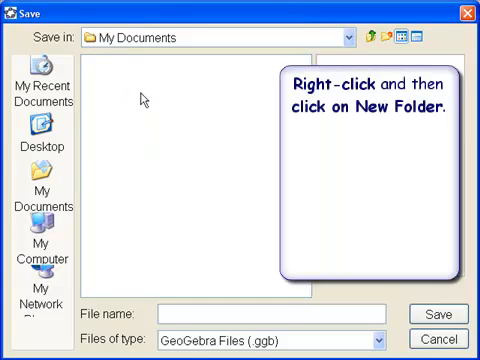
- Create a new folder in My Documents and rename it GeoGebra
right_click(144, 100)
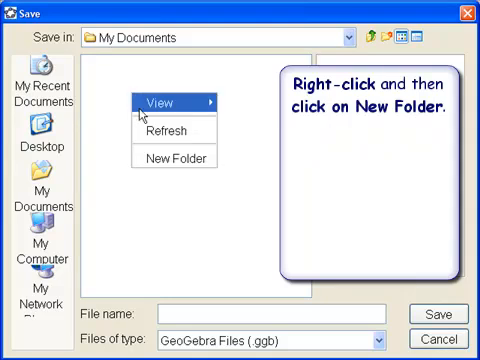
click(186, 158)
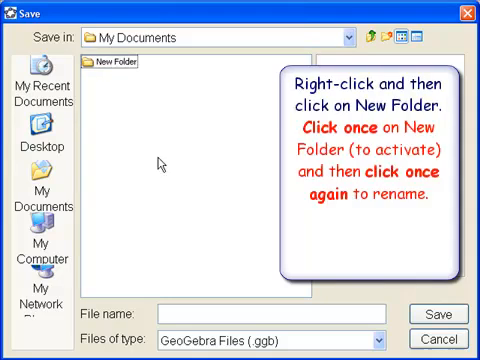
click(104, 64)
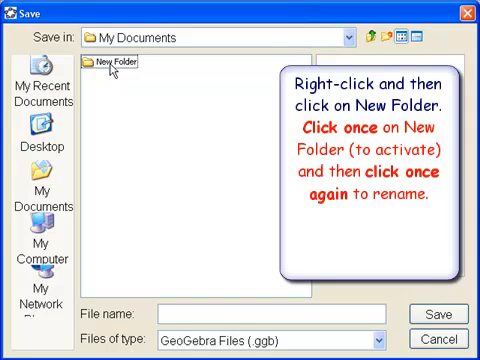
click(110, 62)
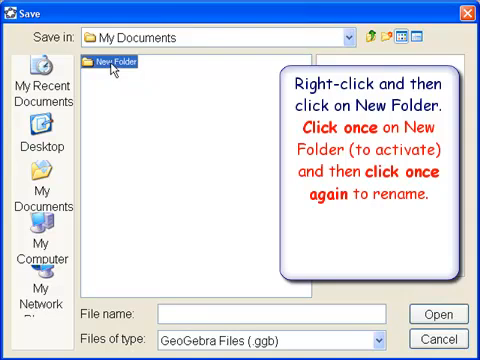
click(116, 62)
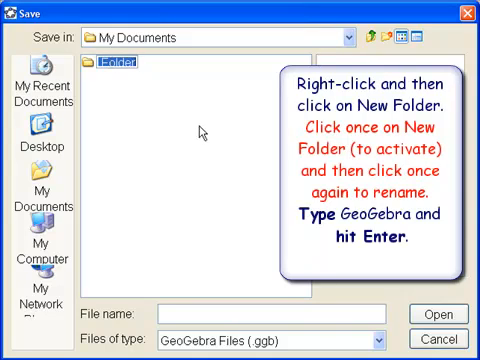
text(GeoGebra)
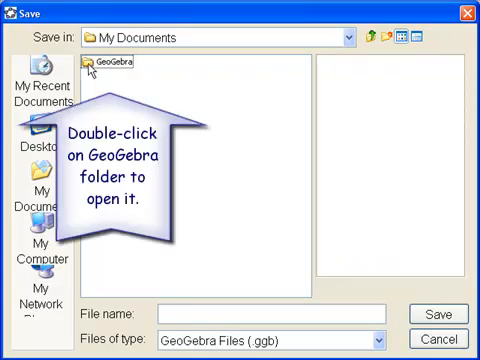
- Save the construction as 2points.ggb inside the GeoGebra folder
double_click(110, 60)
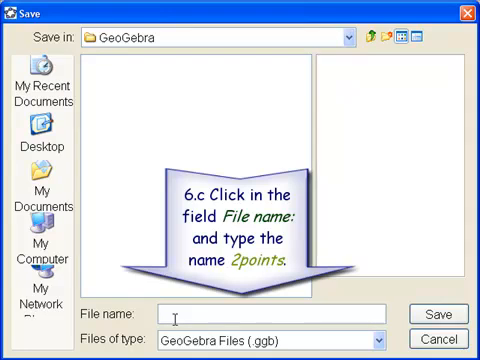
text(2point)
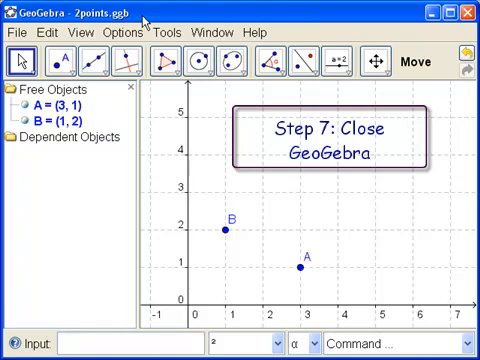
- Quit GeoGebra via File > Close, leaving the saved 2points.ggb on the desktop
click(14, 32)
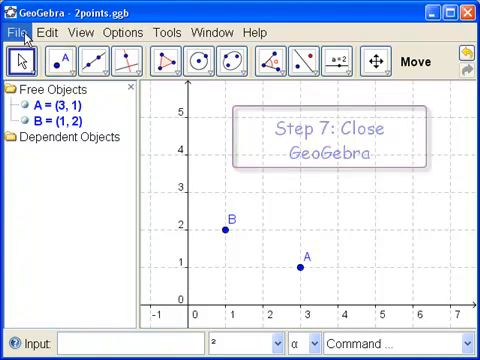
click(12, 32)
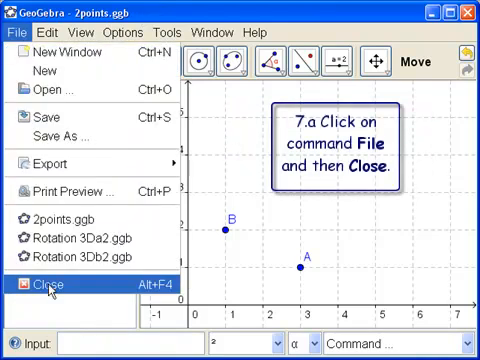
click(44, 284)
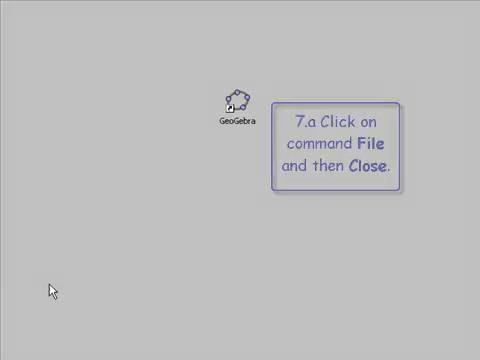